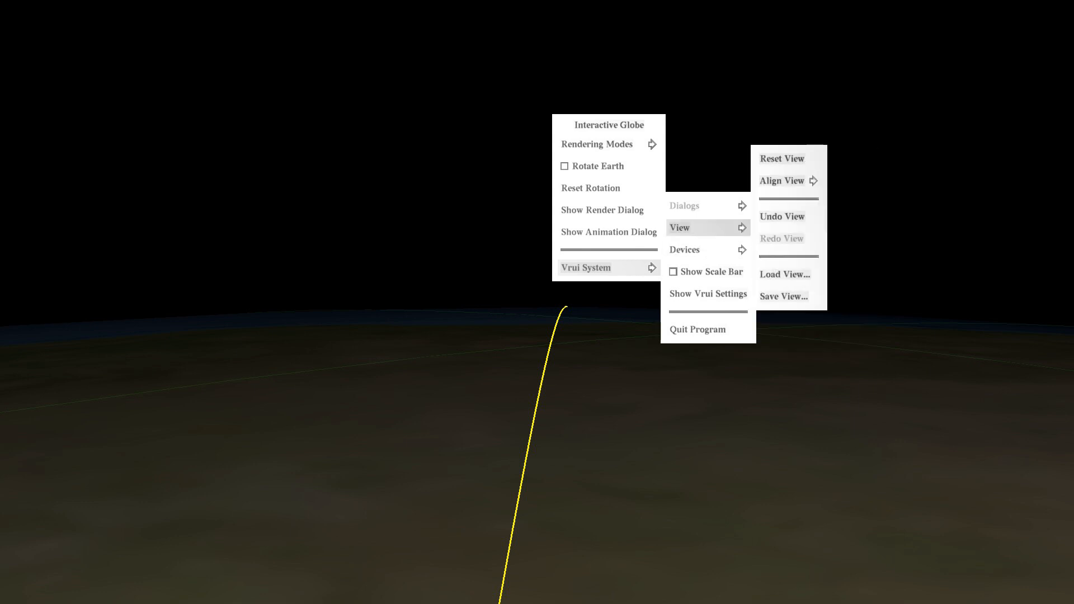
Load GreatCirlce.view via Load View to align the view along the yellow route.
click(783, 274)
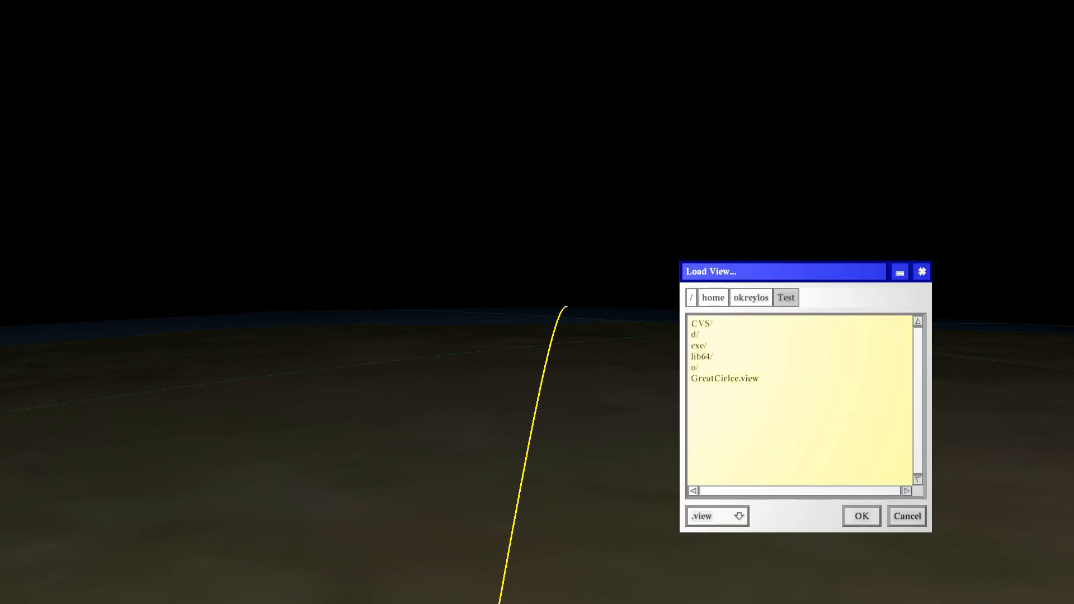
click(860, 516)
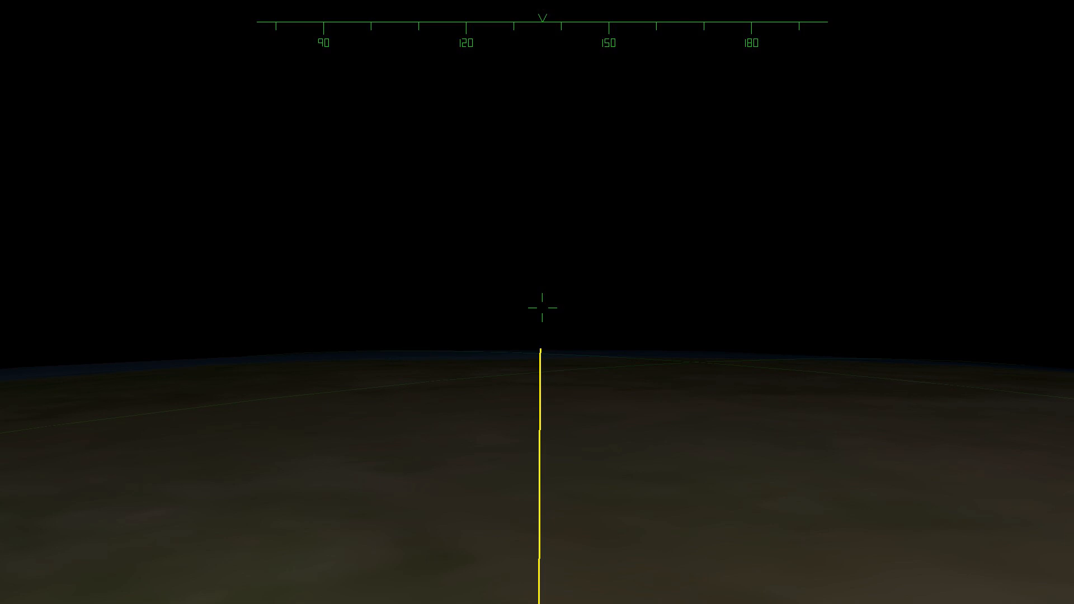